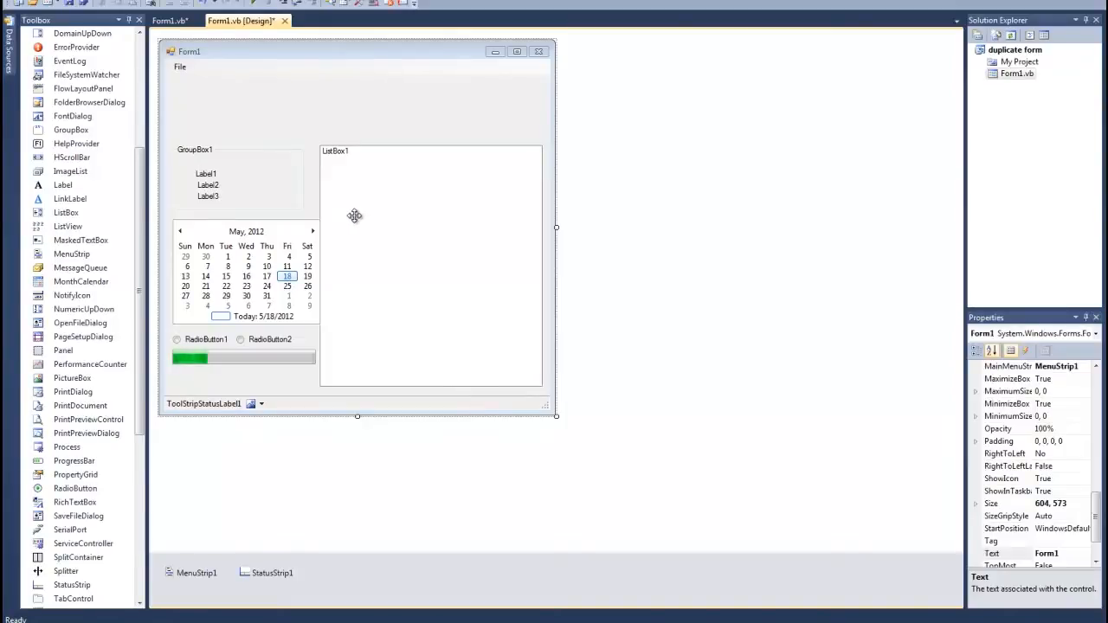
{"action": "mouse_move", "coordinate": [405, 313]}
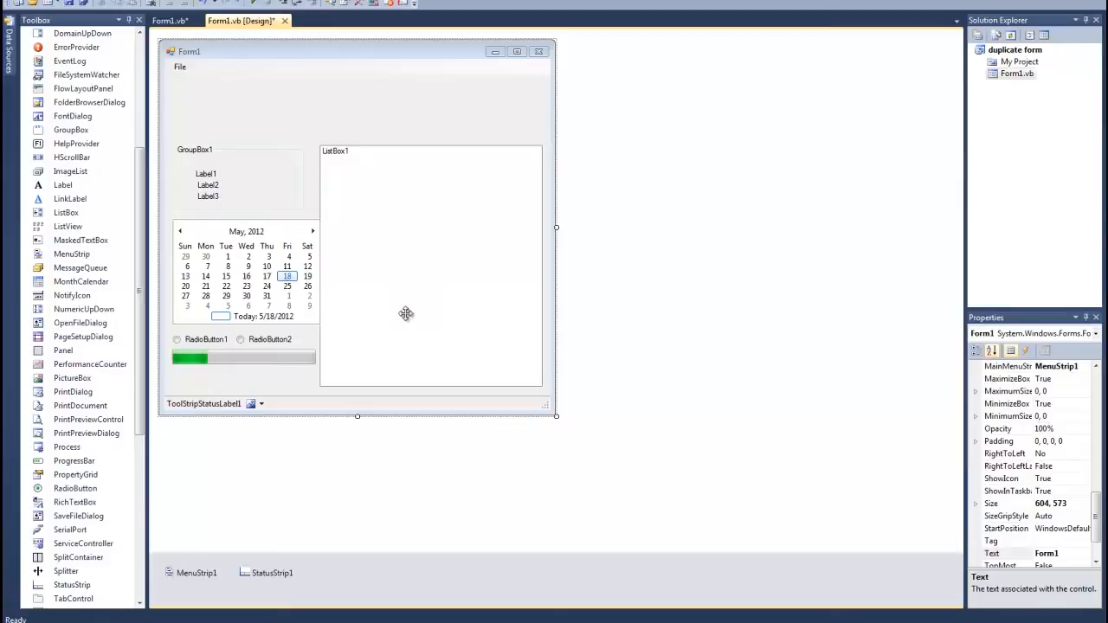
{"action": "mouse_move", "coordinate": [442, 160]}
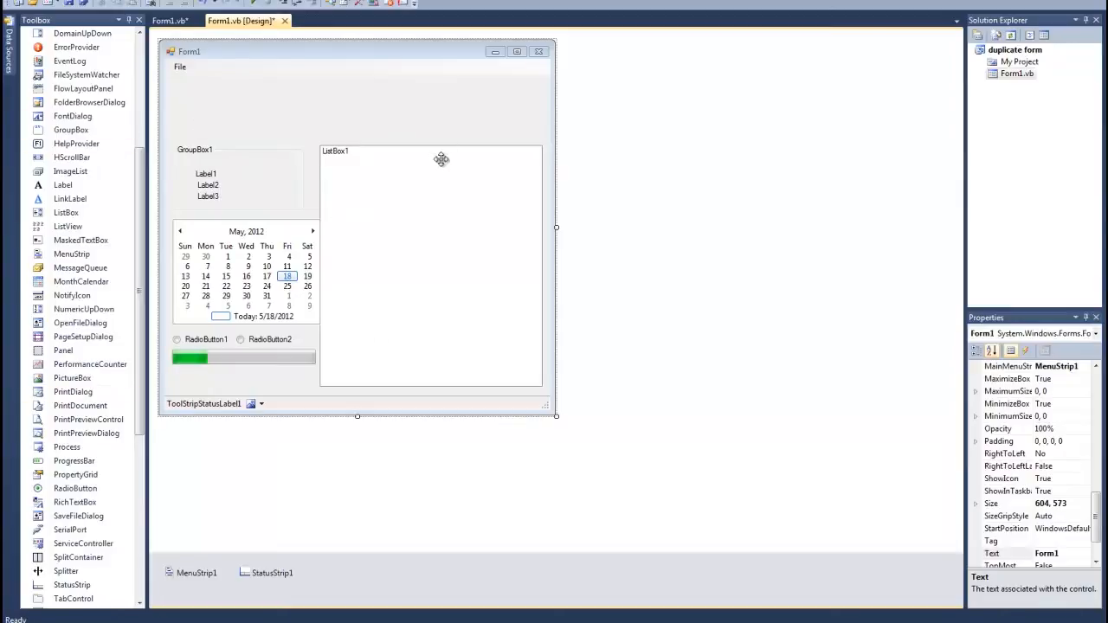
{"action": "mouse_move", "coordinate": [497, 350]}
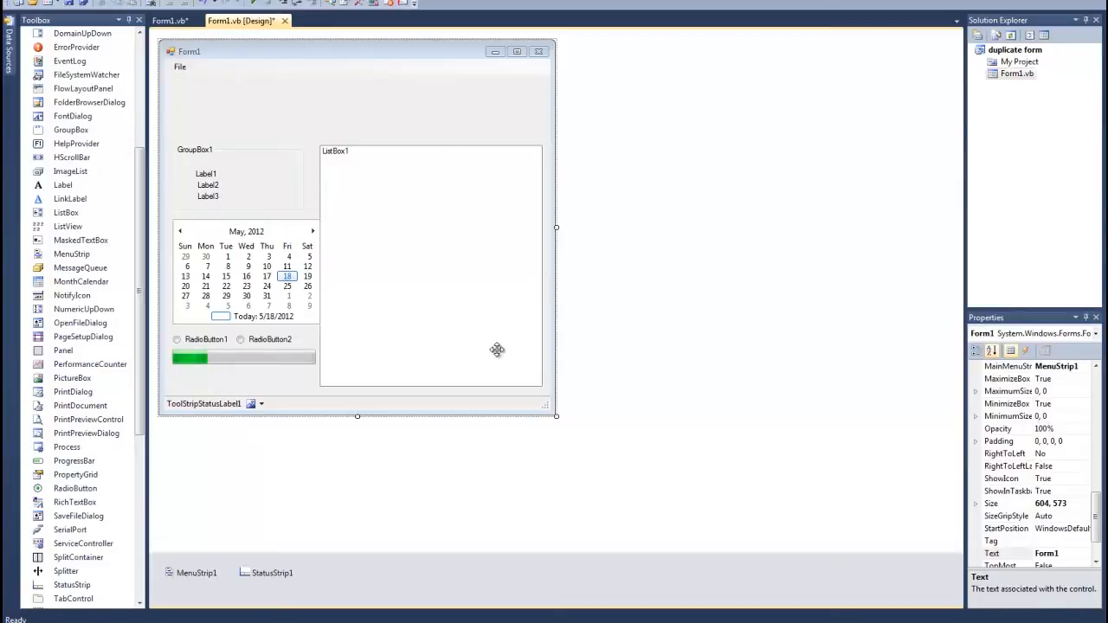
{"action": "mouse_move", "coordinate": [468, 264]}
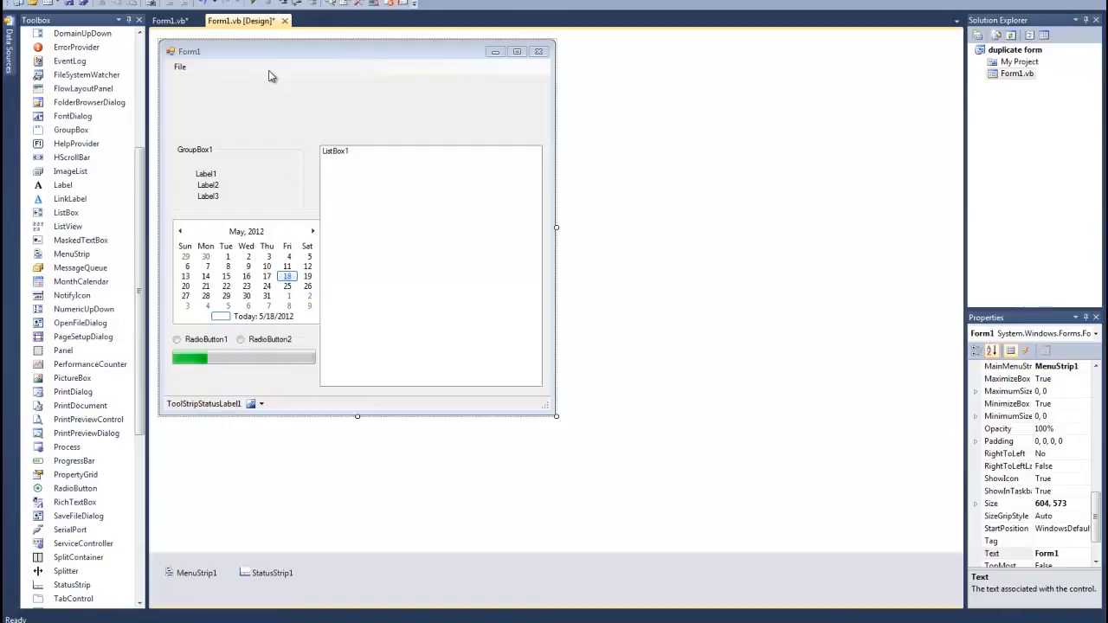
{"action": "mouse_move", "coordinate": [291, 154]}
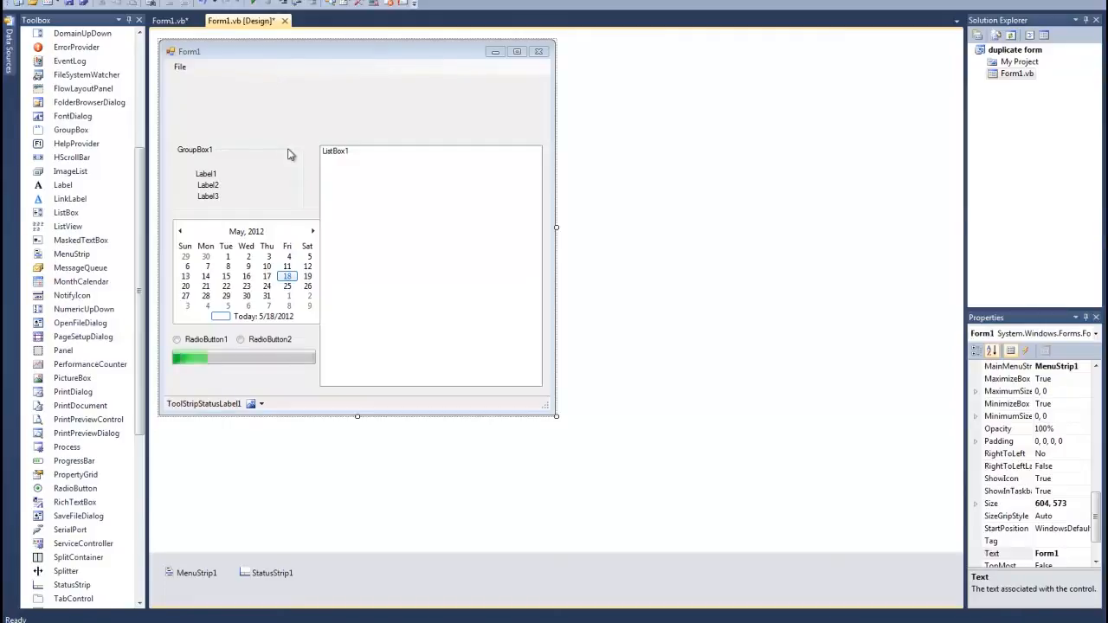
Generate the Click handler for the New item under the form's File menu.
{"action": "left_click", "coordinate": [180, 66]}
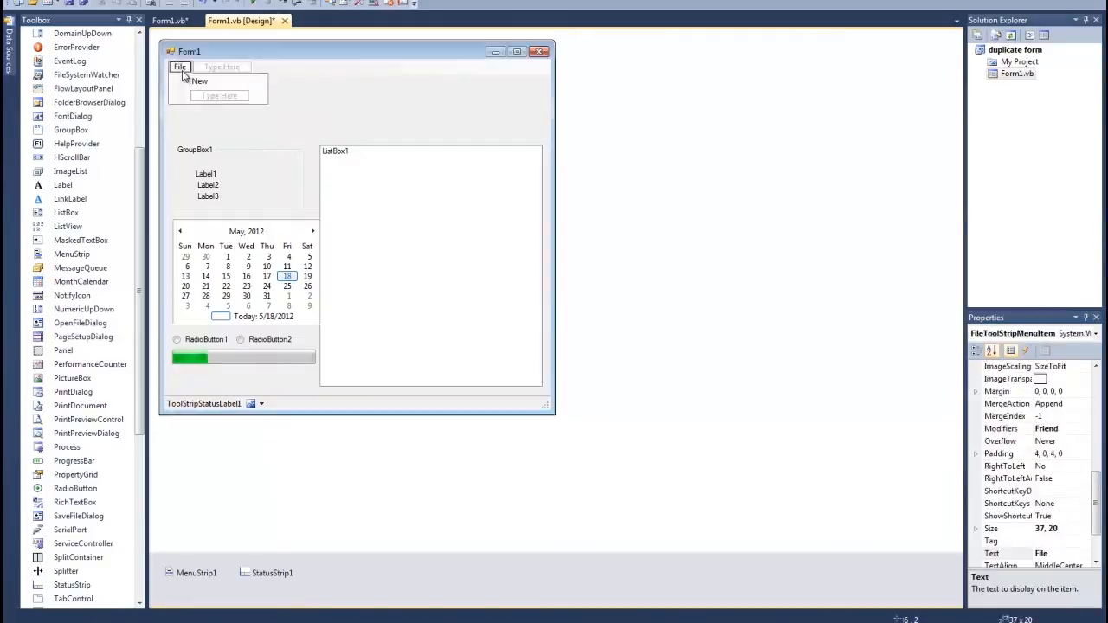
{"action": "double_click", "coordinate": [199, 82]}
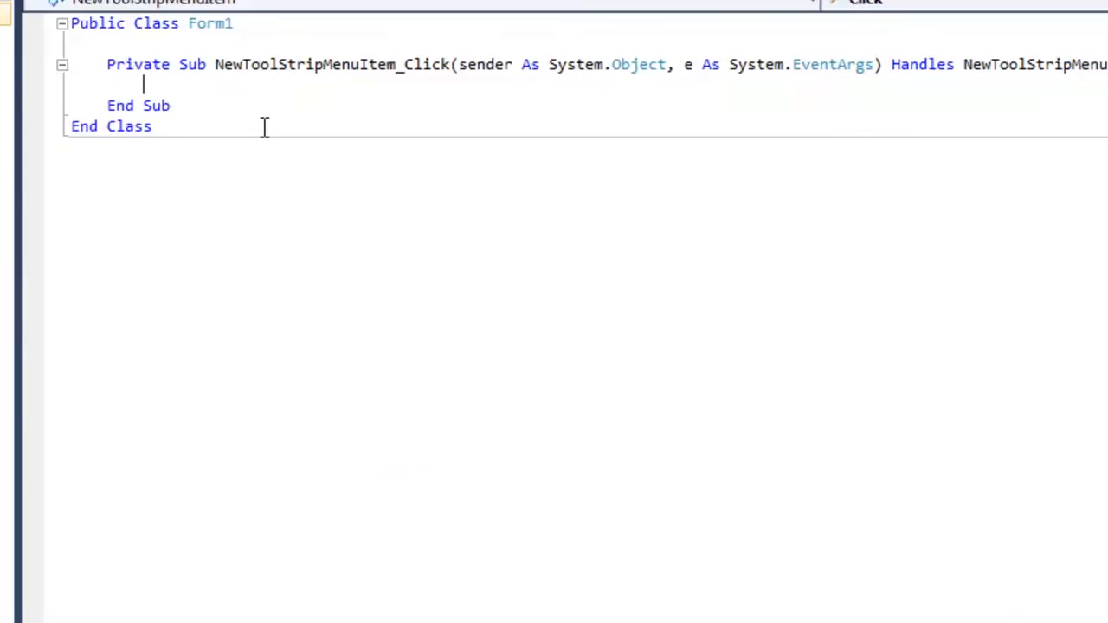
Declare a new form instance in the handler with 'Dim f As New Form1'.
{"action": "type", "text": "Dim"}
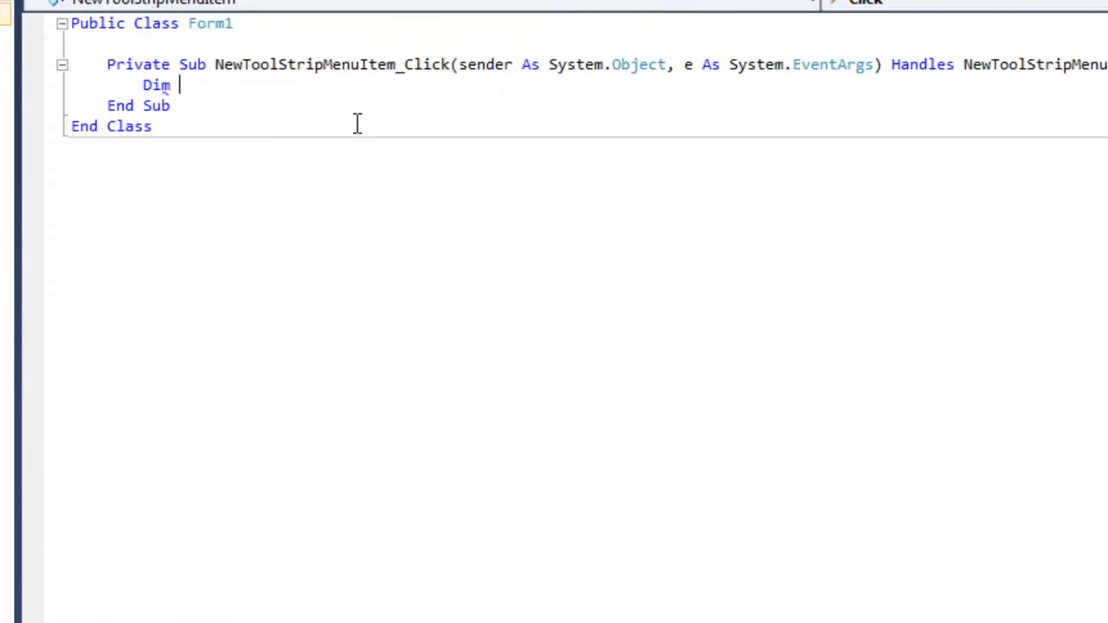
{"action": "type", "text": "f As New"}
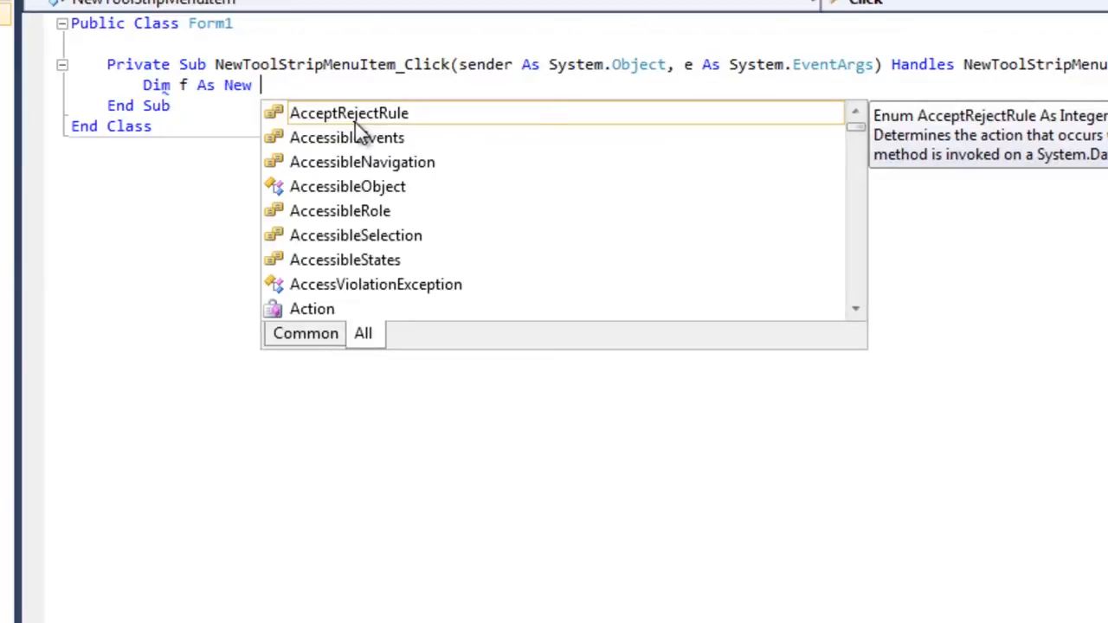
{"action": "type", "text": "for"}
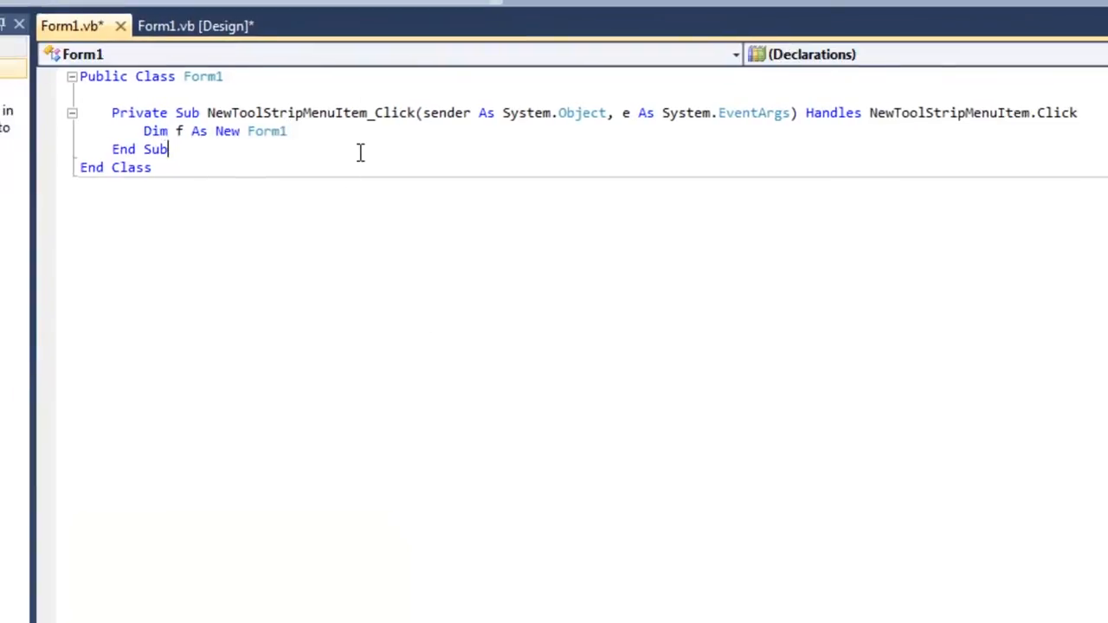
Add 'f.Show()' on the line below the declaration to display the new form.
{"action": "left_click", "coordinate": [286, 132]}
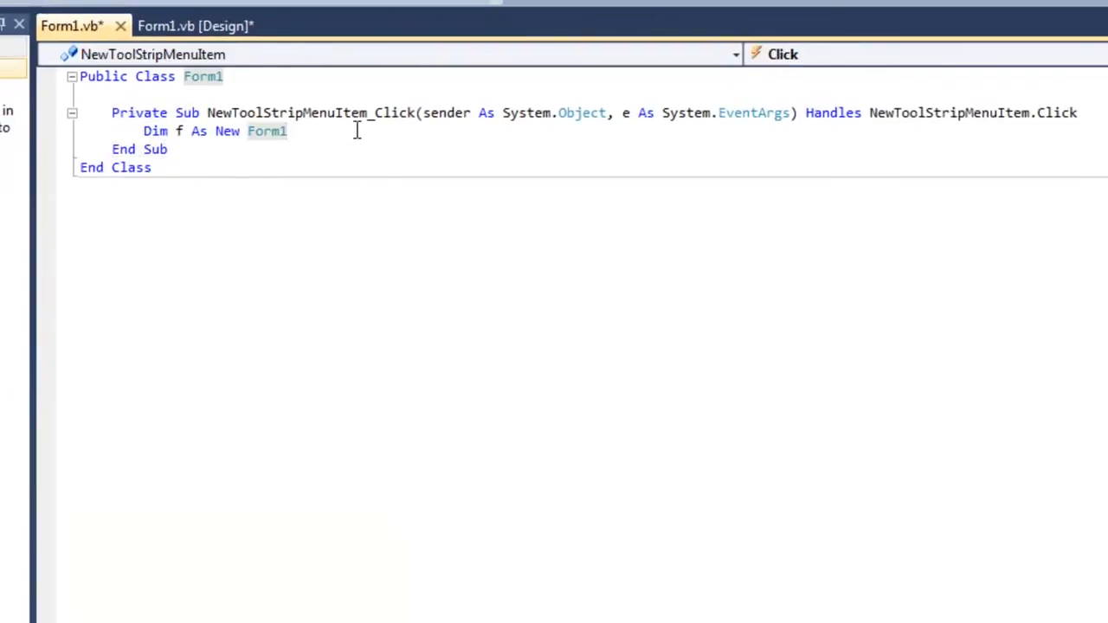
{"action": "key", "text": "enter"}
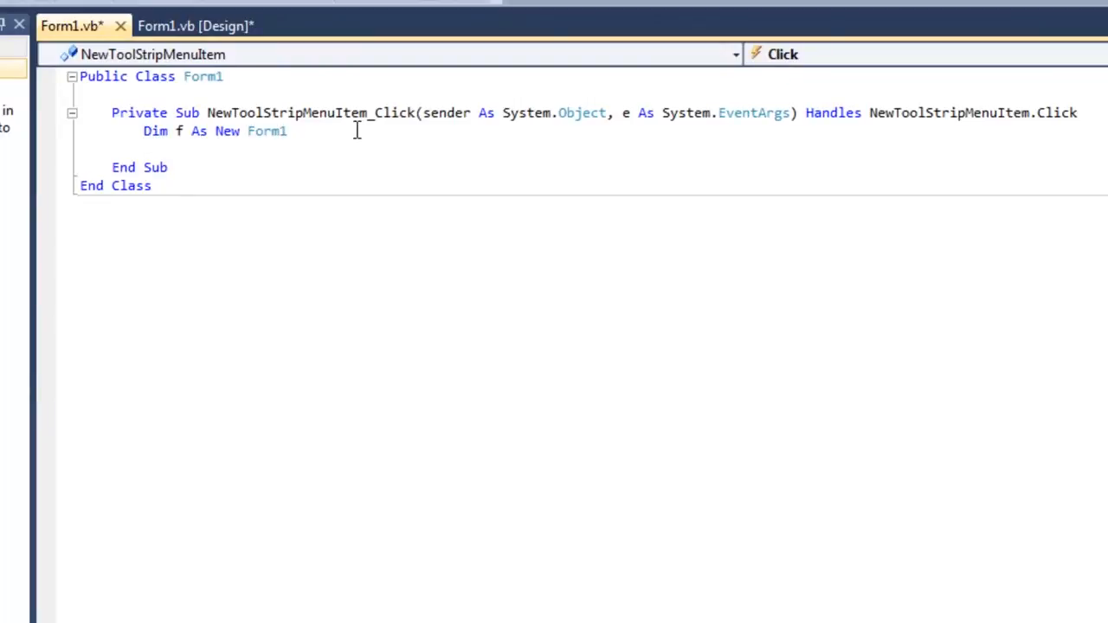
{"action": "type", "text": "f"}
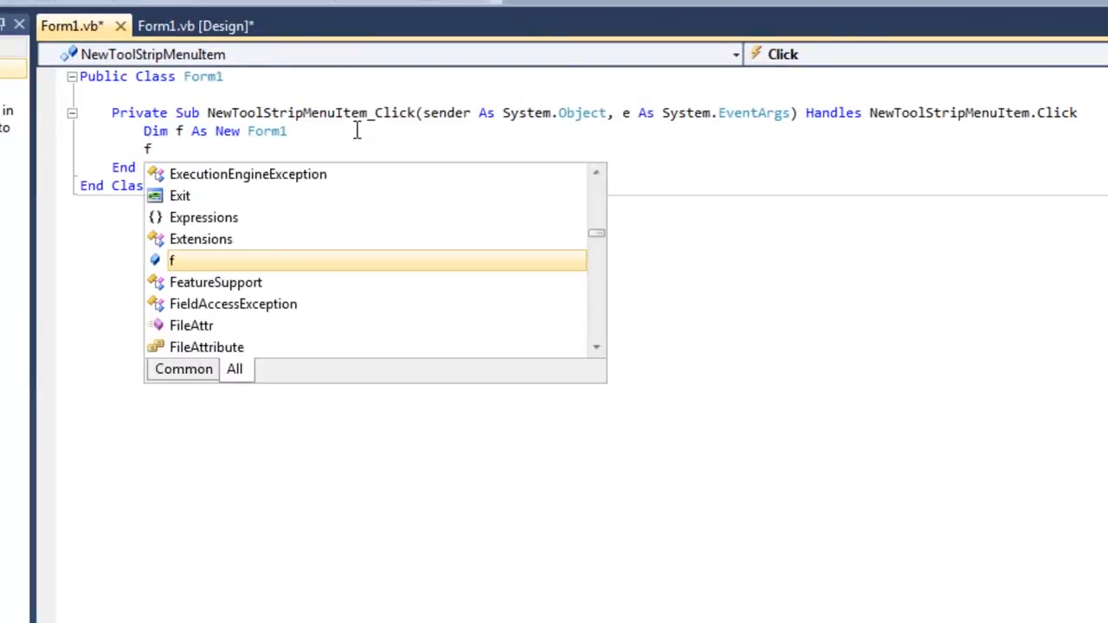
{"action": "type", "text": ".Show()"}
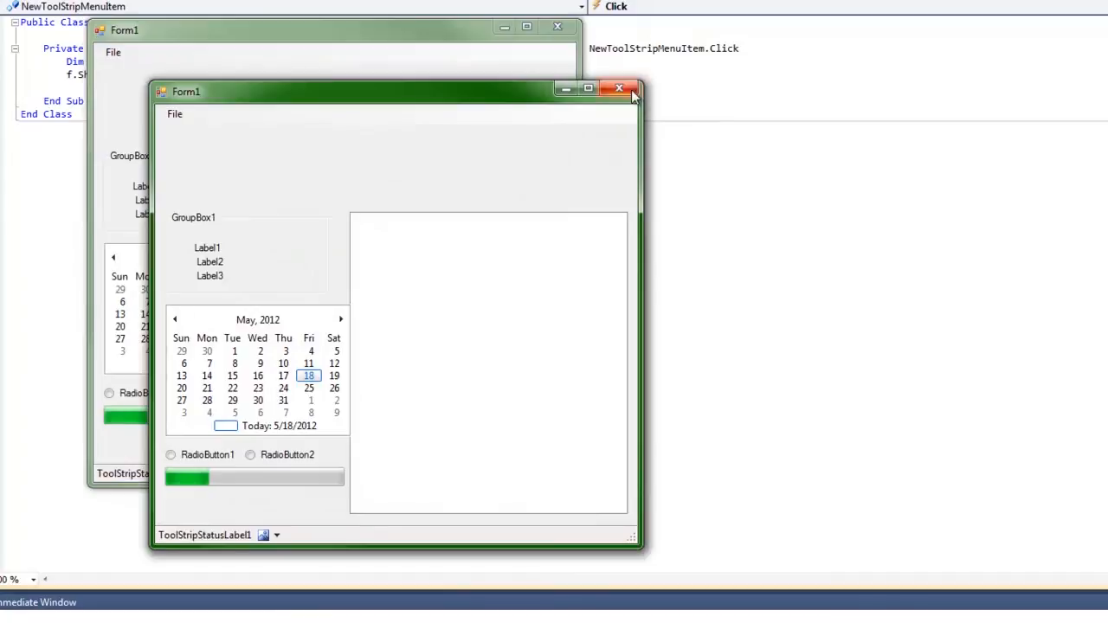
Close the duplicate Form1 window opened via File > New in the running app.
{"action": "left_click", "coordinate": [620, 88]}
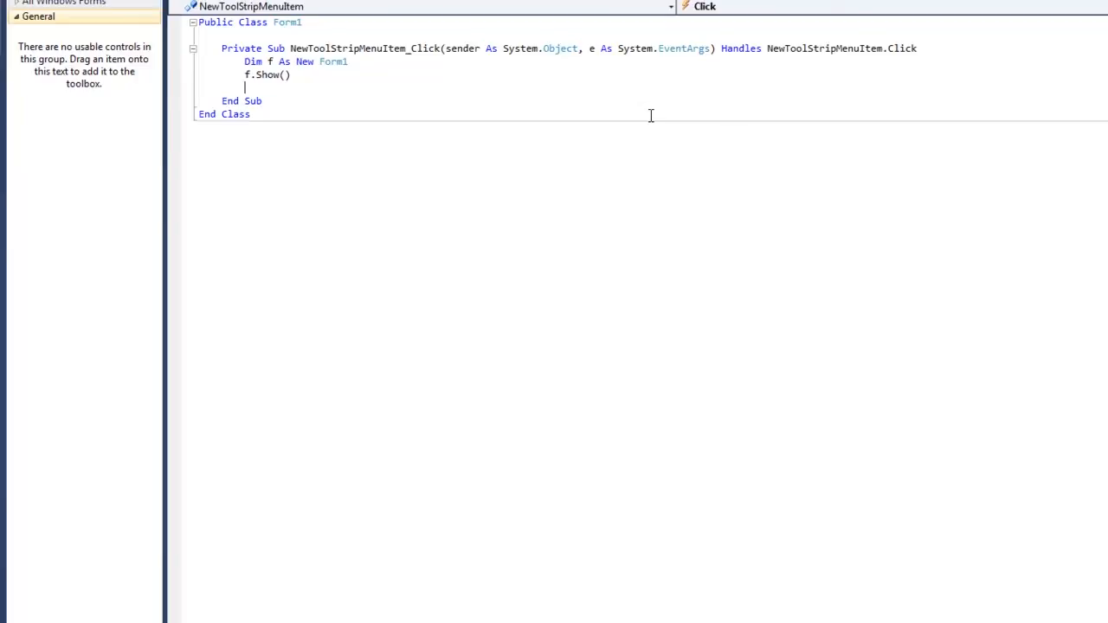
{"action": "mouse_move", "coordinate": [304, 127]}
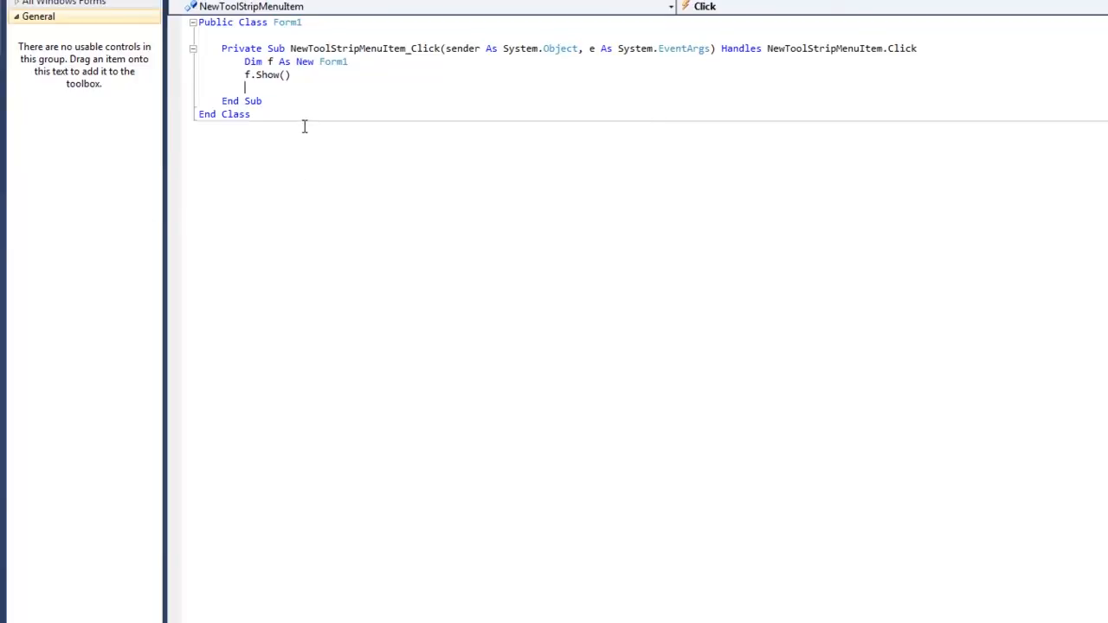